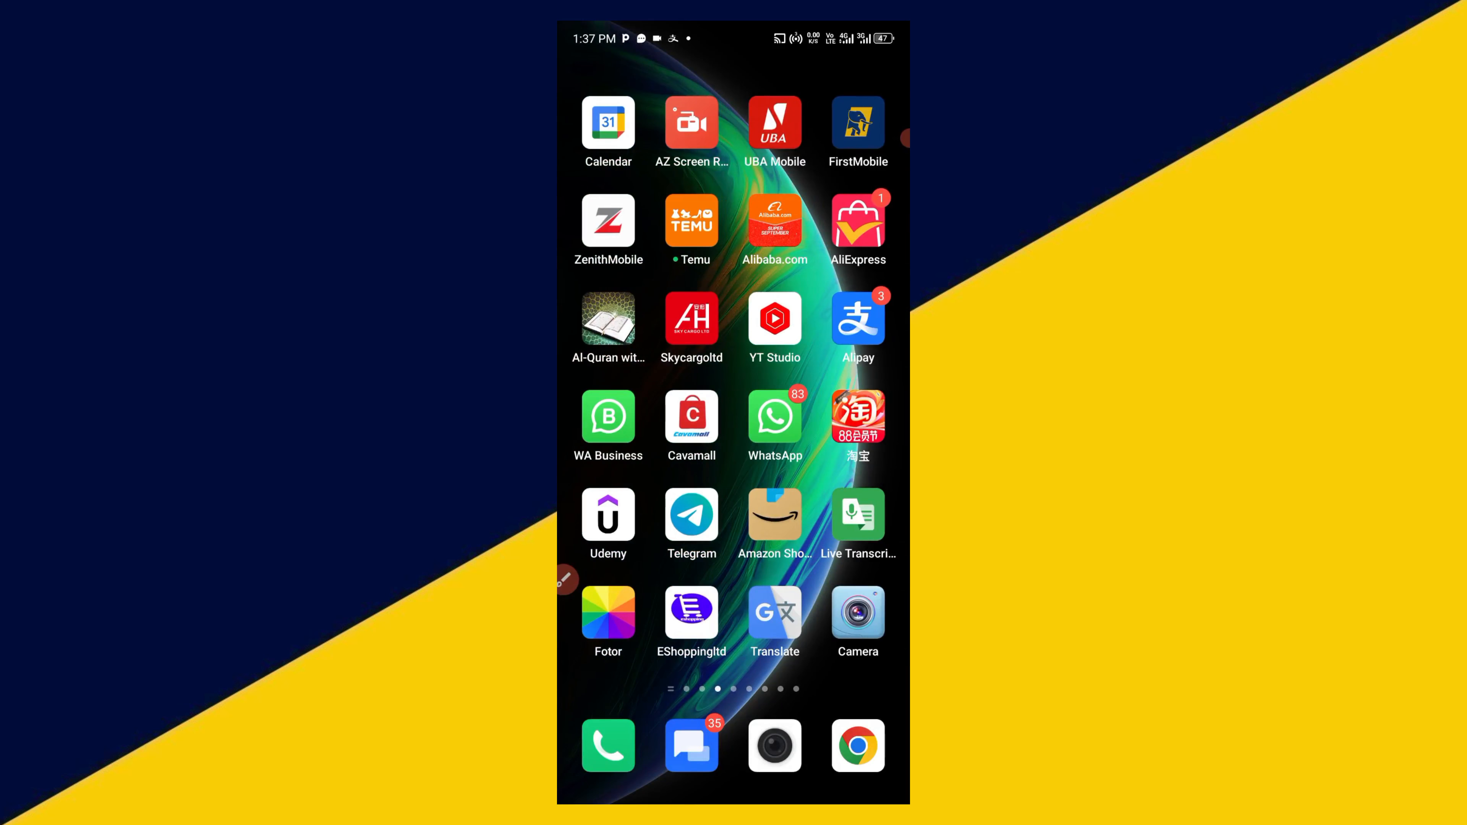
- Launch Alipay from the Android home screen to reach its main page
click(567, 579)
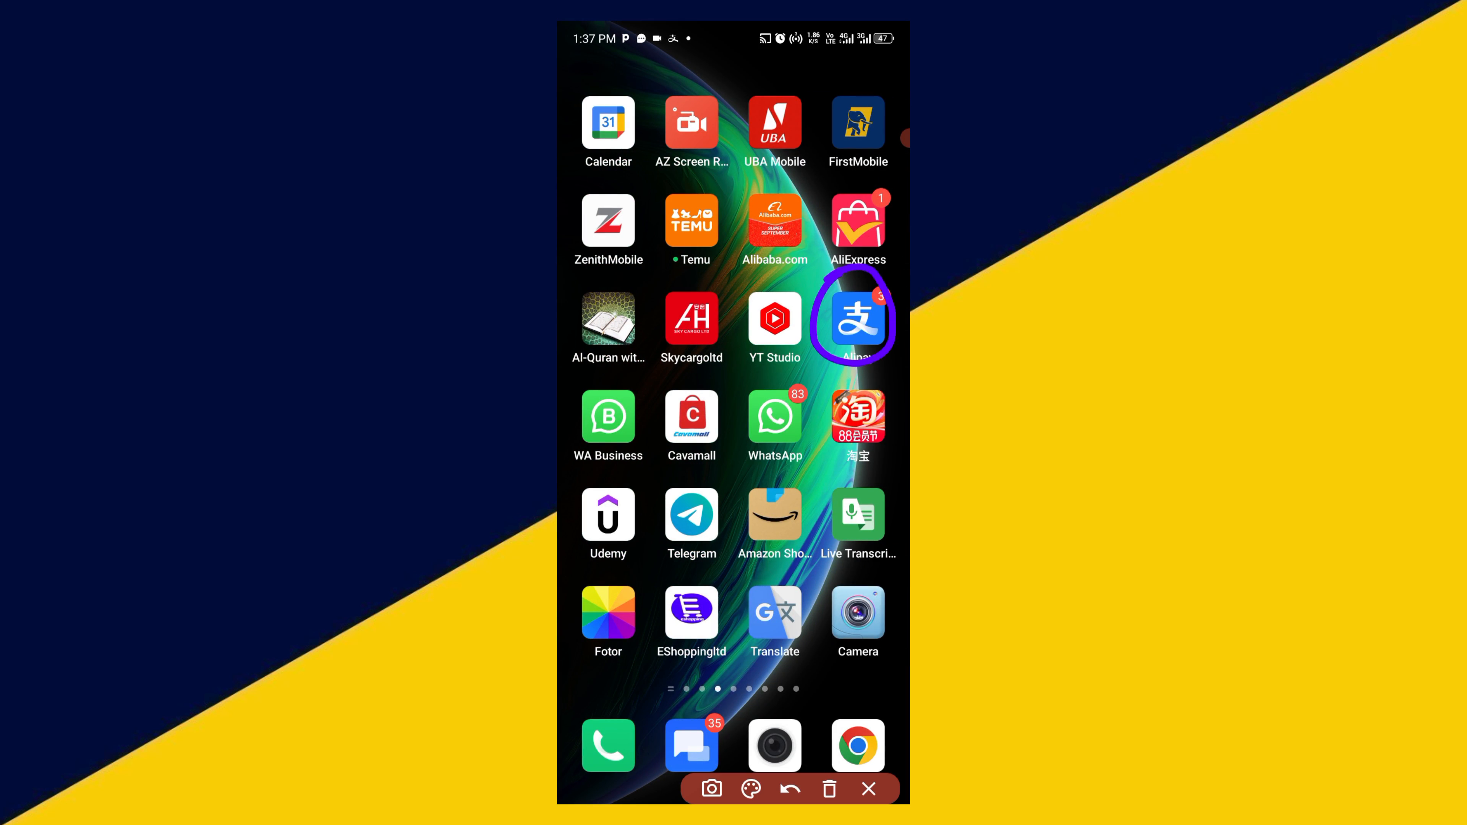
click(855, 316)
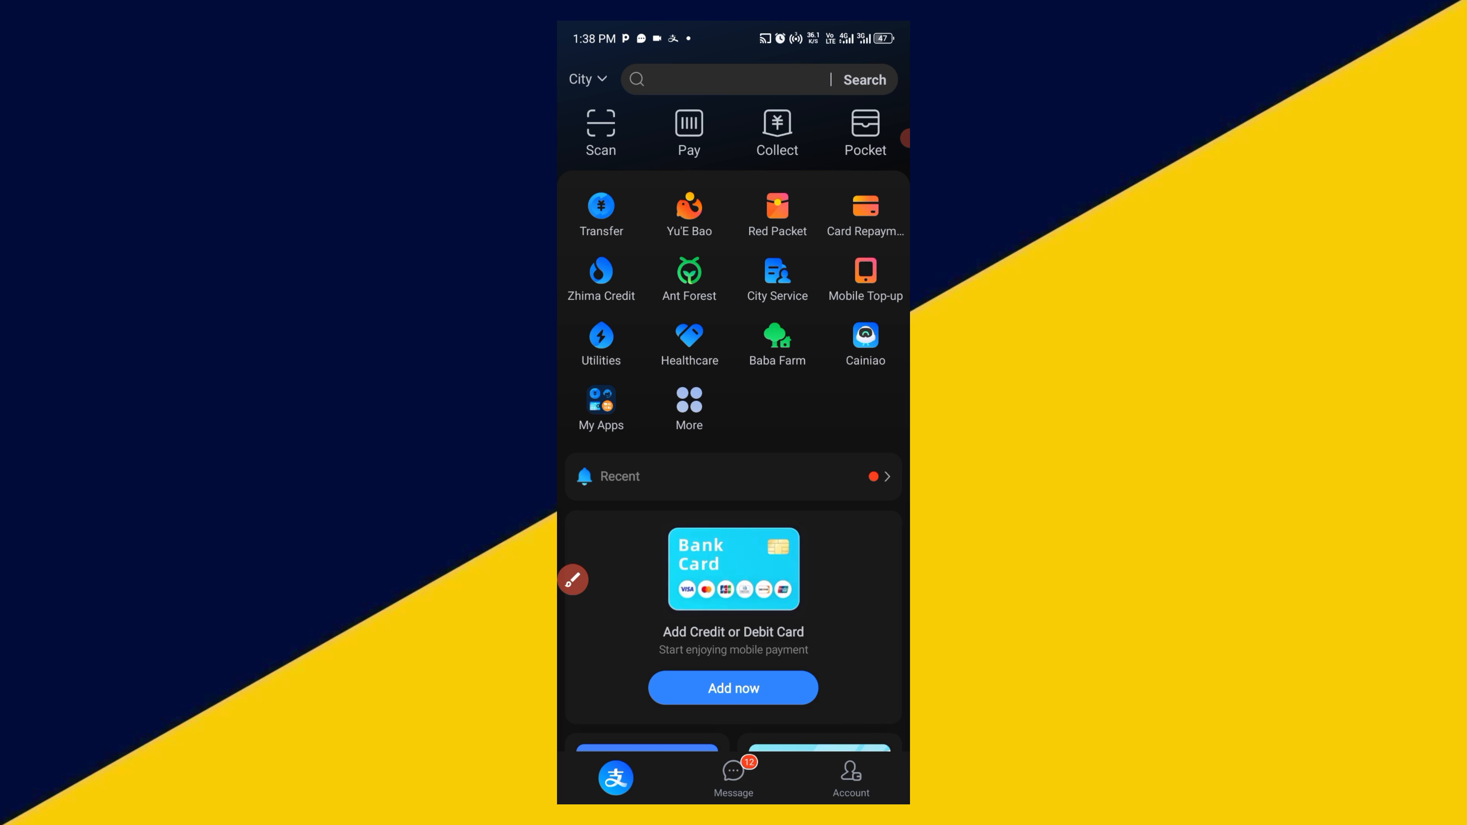
- Go to the Account page and show the My Transactions history list
click(850, 774)
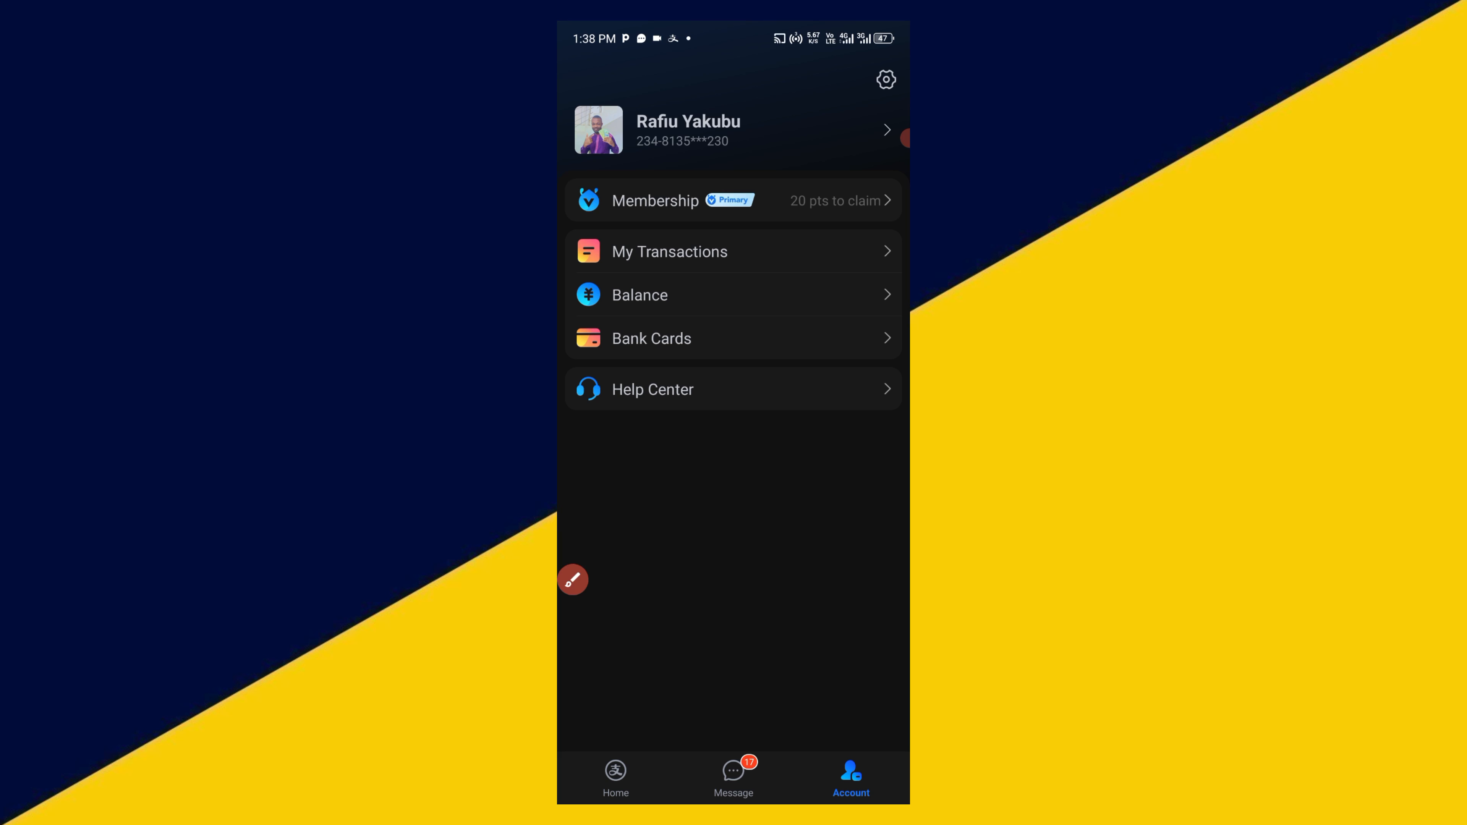
click(669, 250)
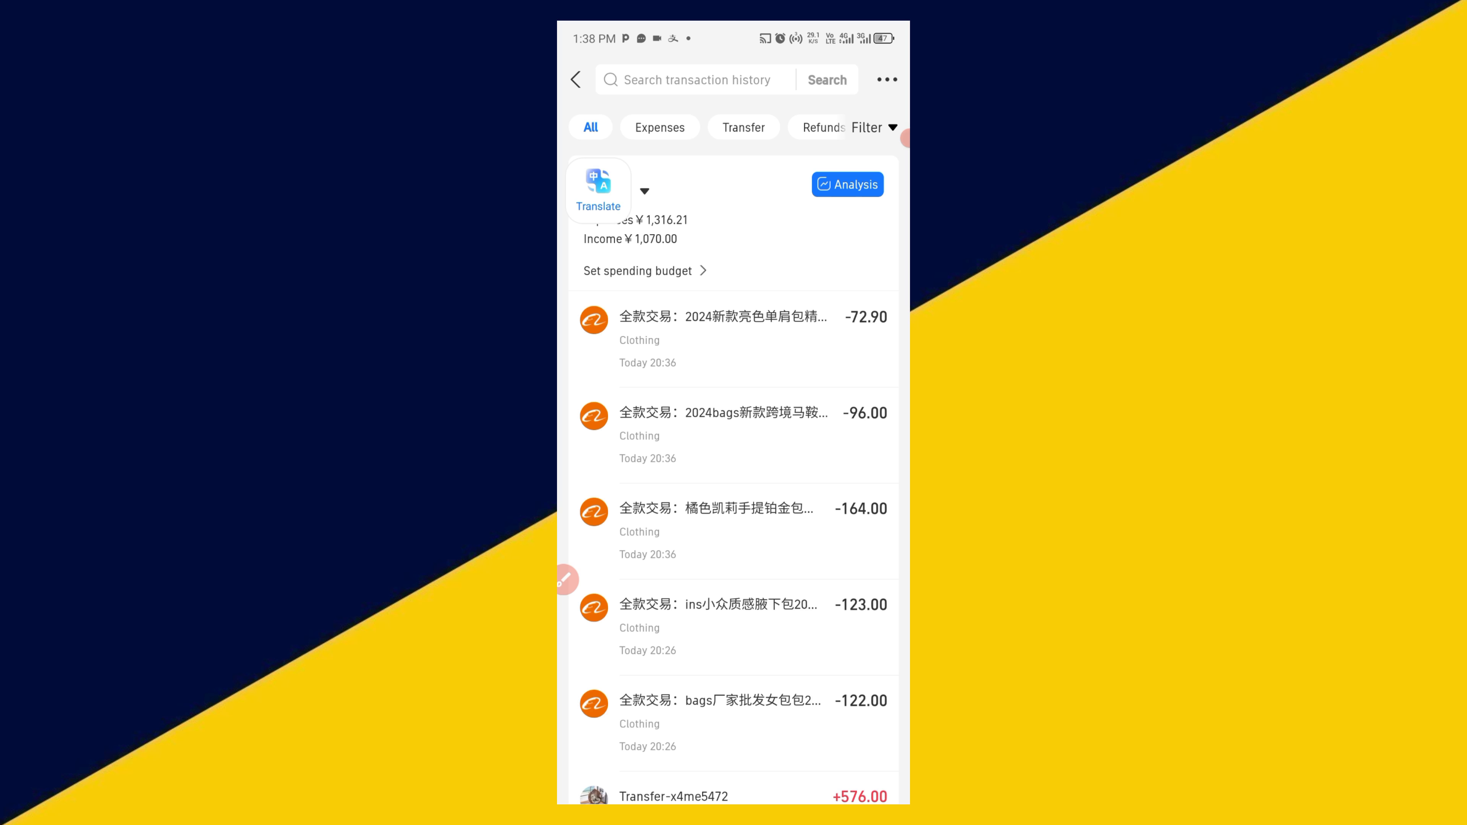
- Browse older transactions in the All tab, then filter the history to Expenses
scroll(down, 3)
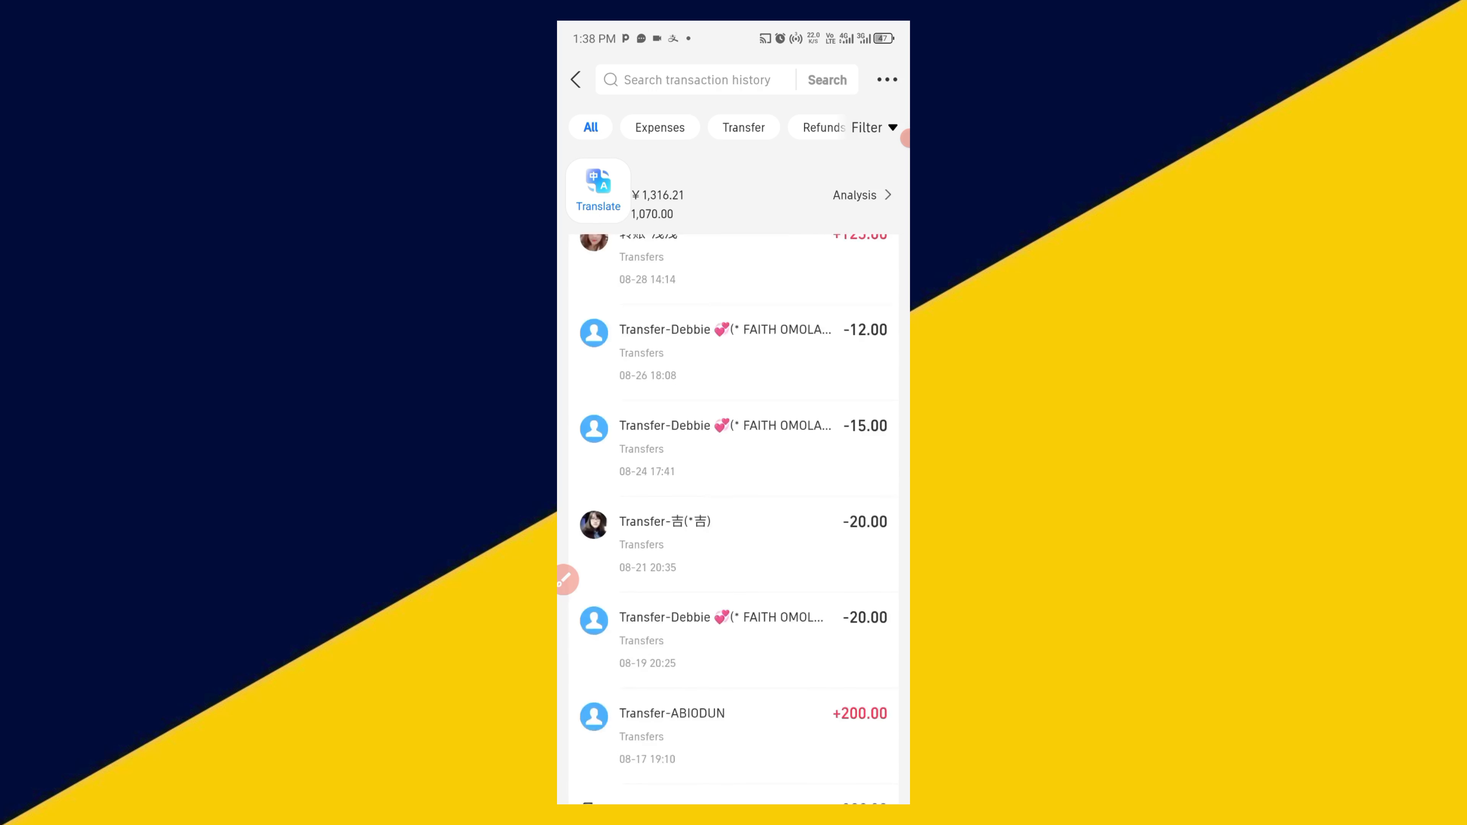
scroll(down, 3)
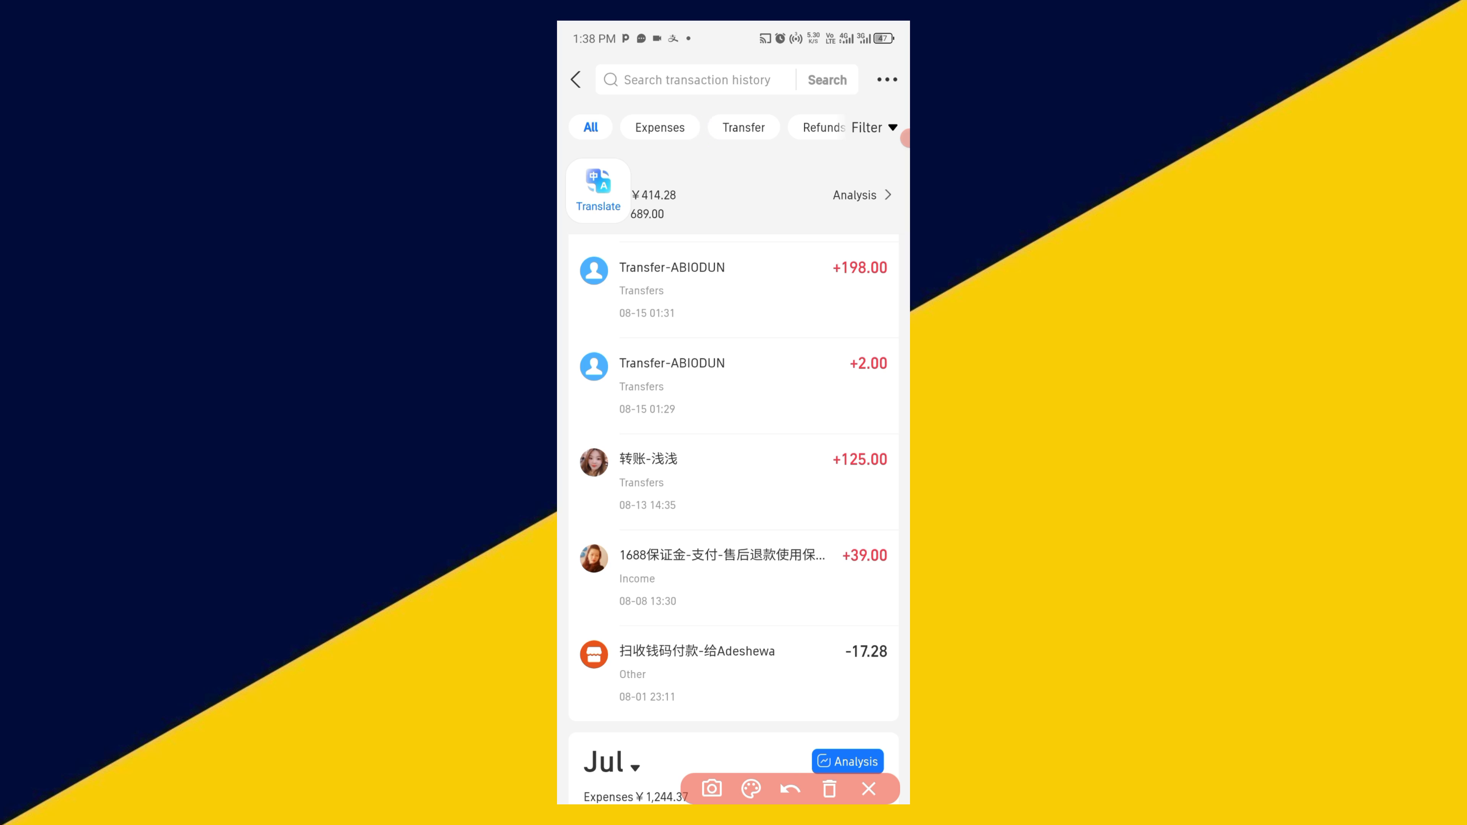
click(658, 128)
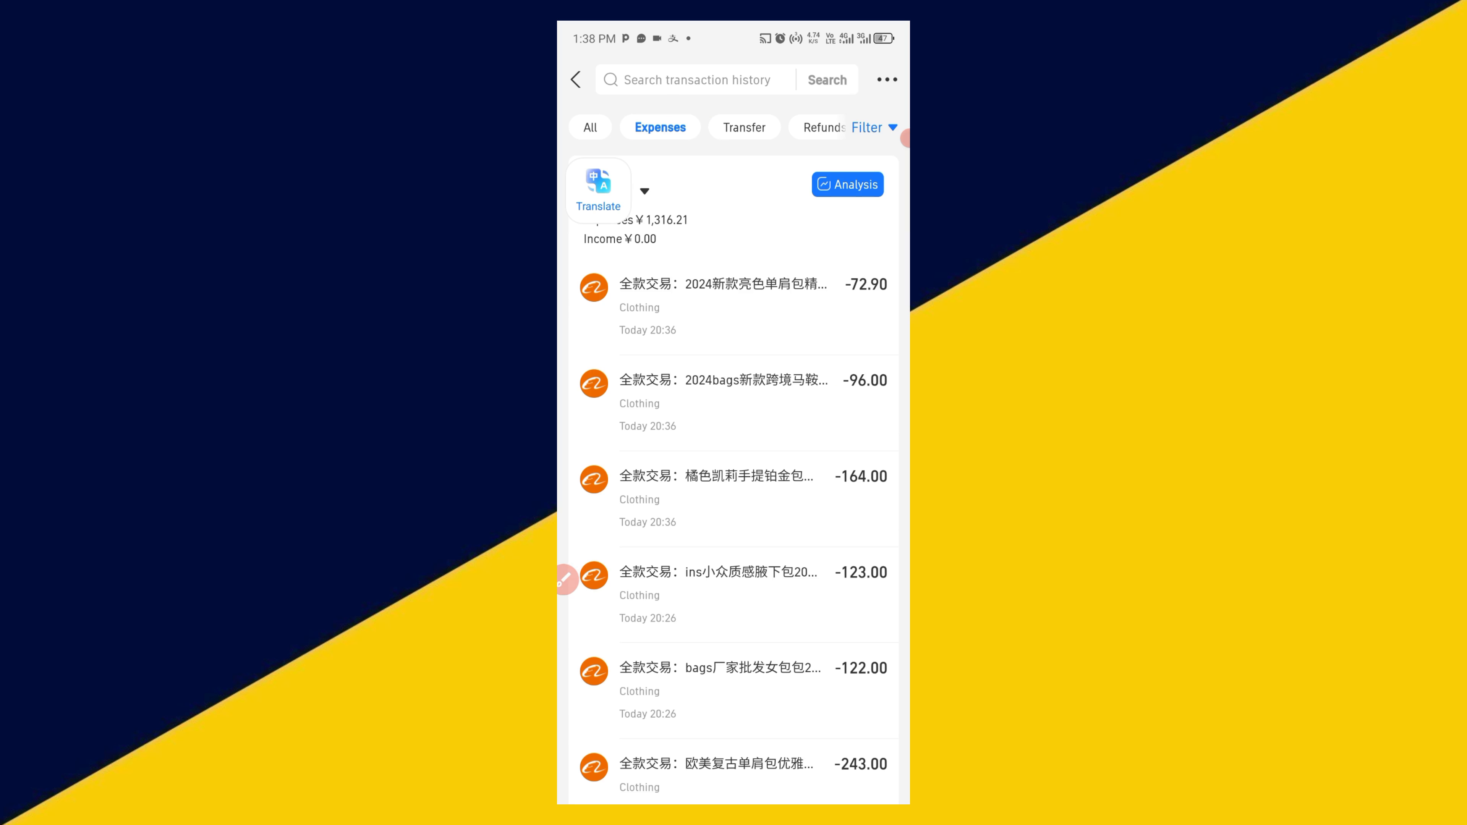
- Browse the expense entries, then filter the history to Transfers only
scroll(down, 3)
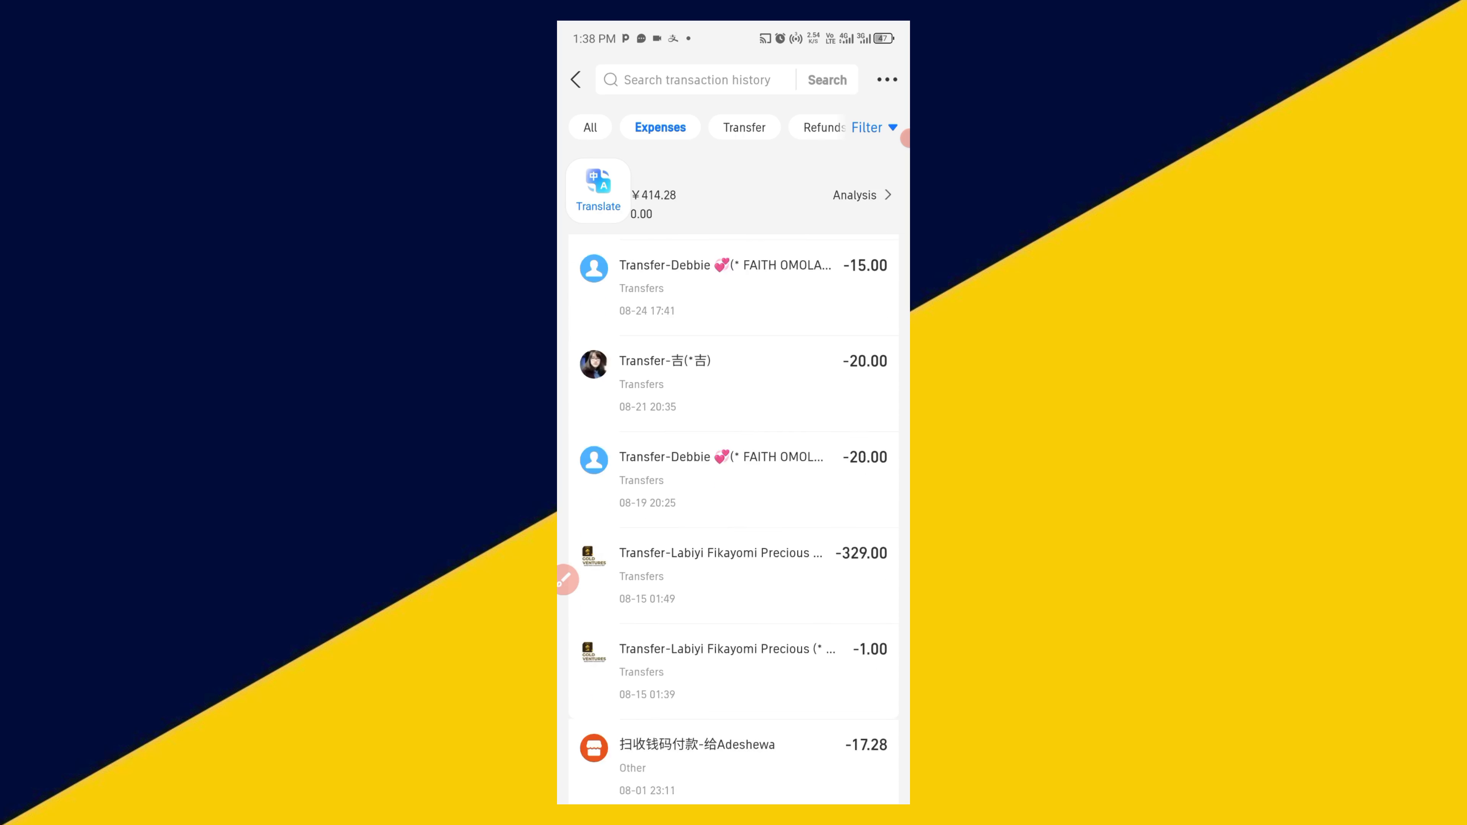
scroll(down, 3)
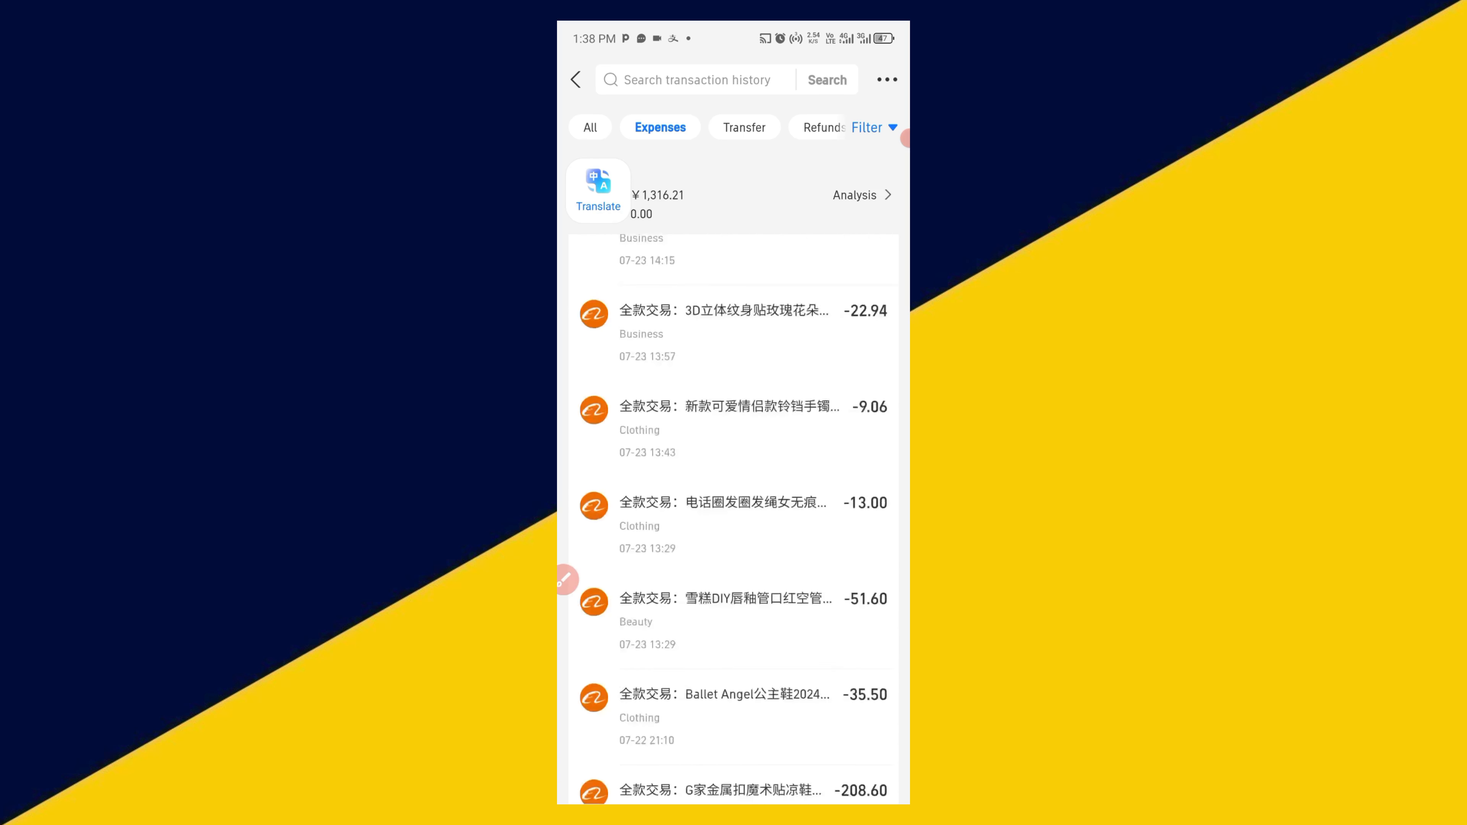
scroll(down, 3)
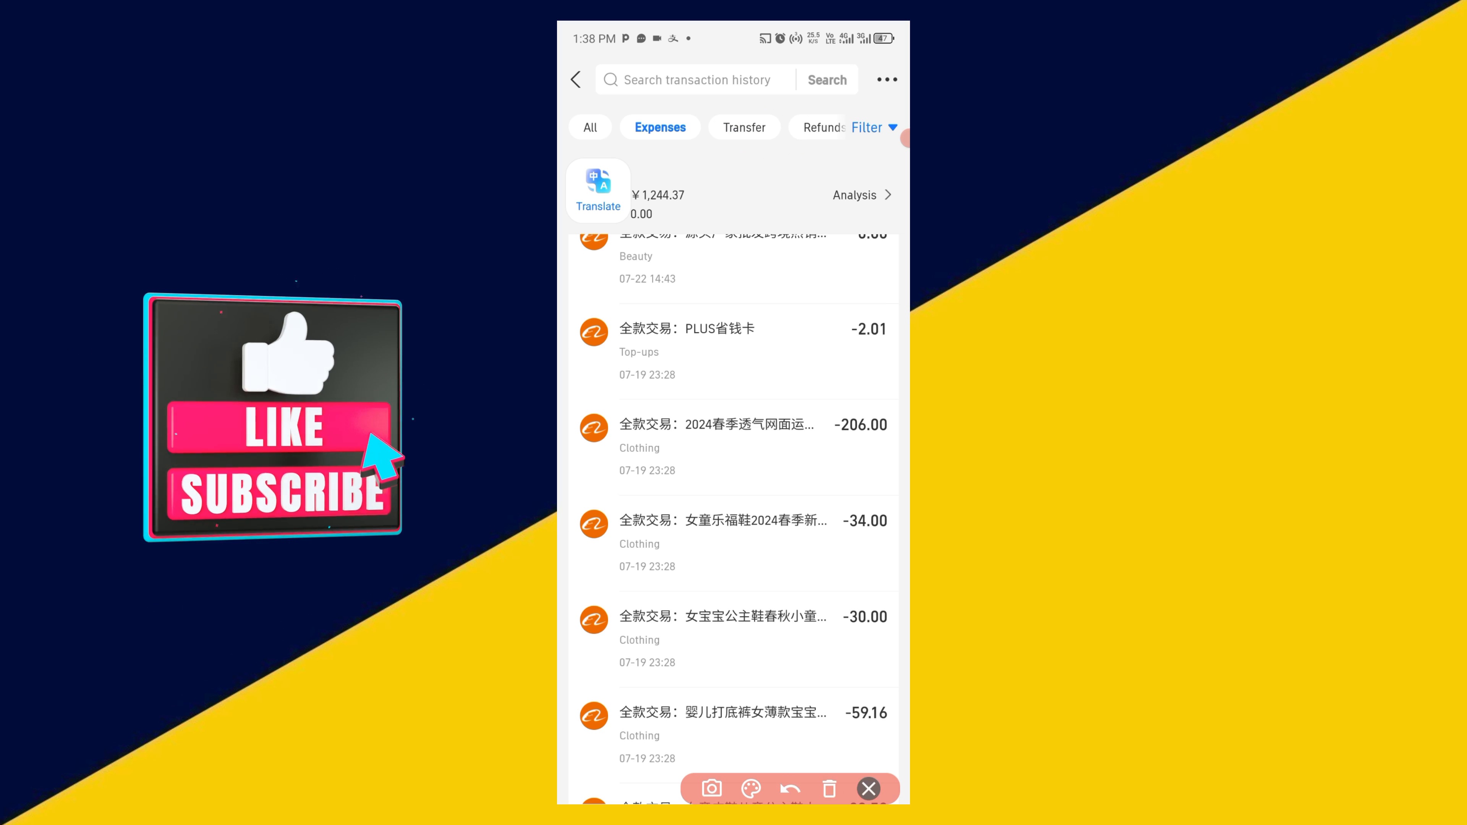
click(743, 127)
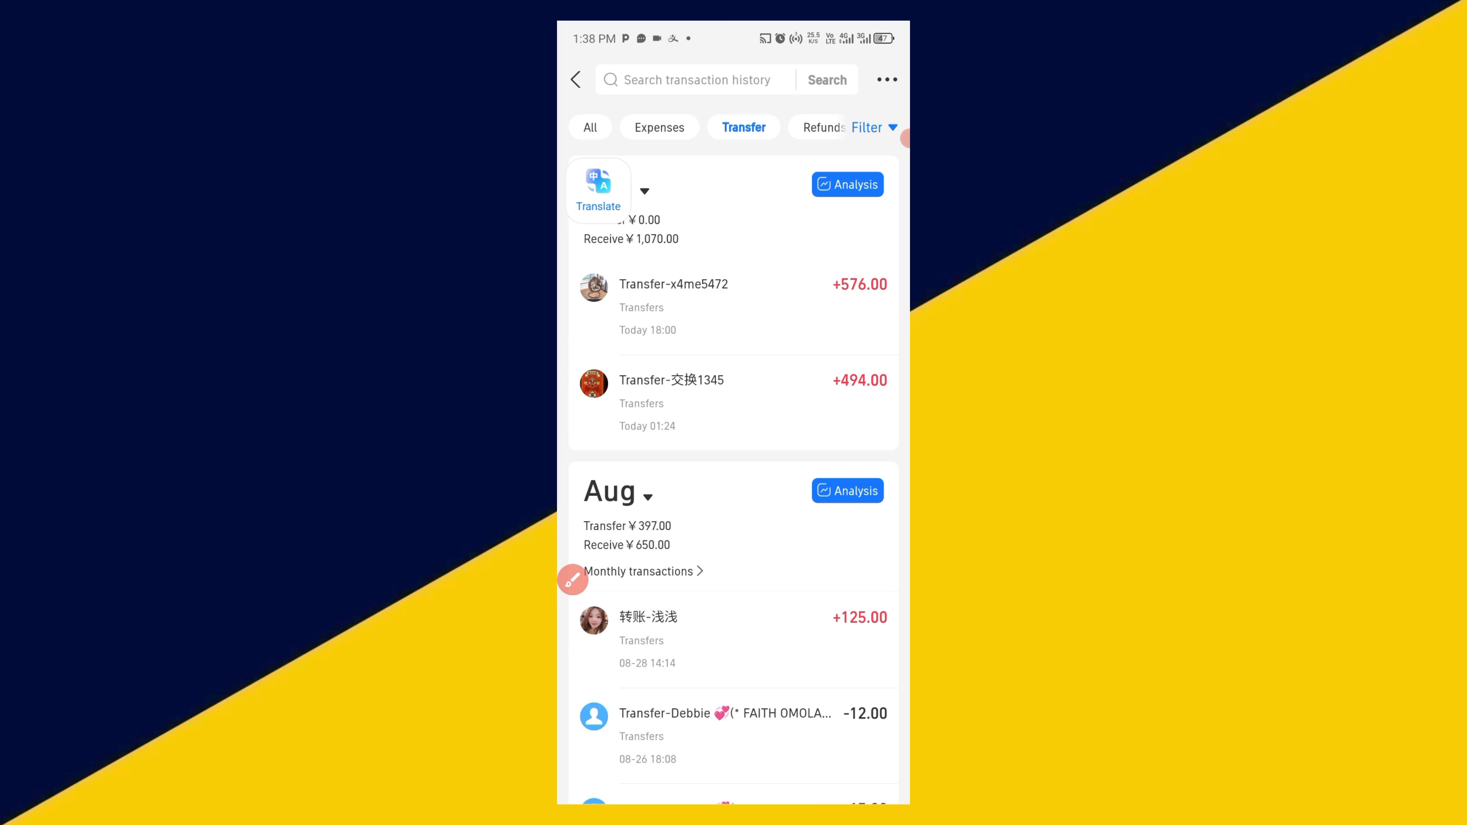
- Scroll the Transfer history back through earlier months to February
scroll(down, 3)
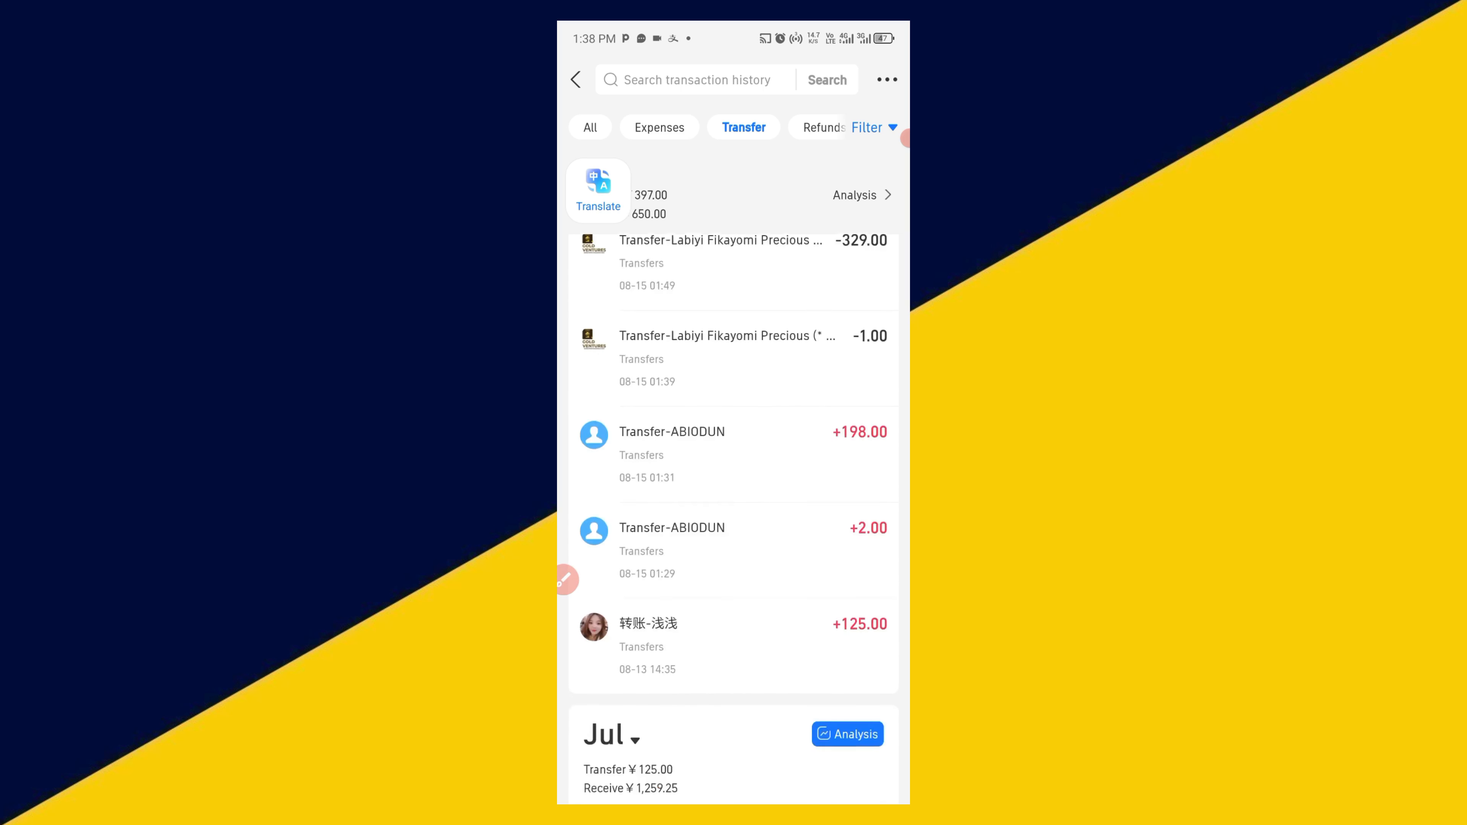
scroll(down, 3)
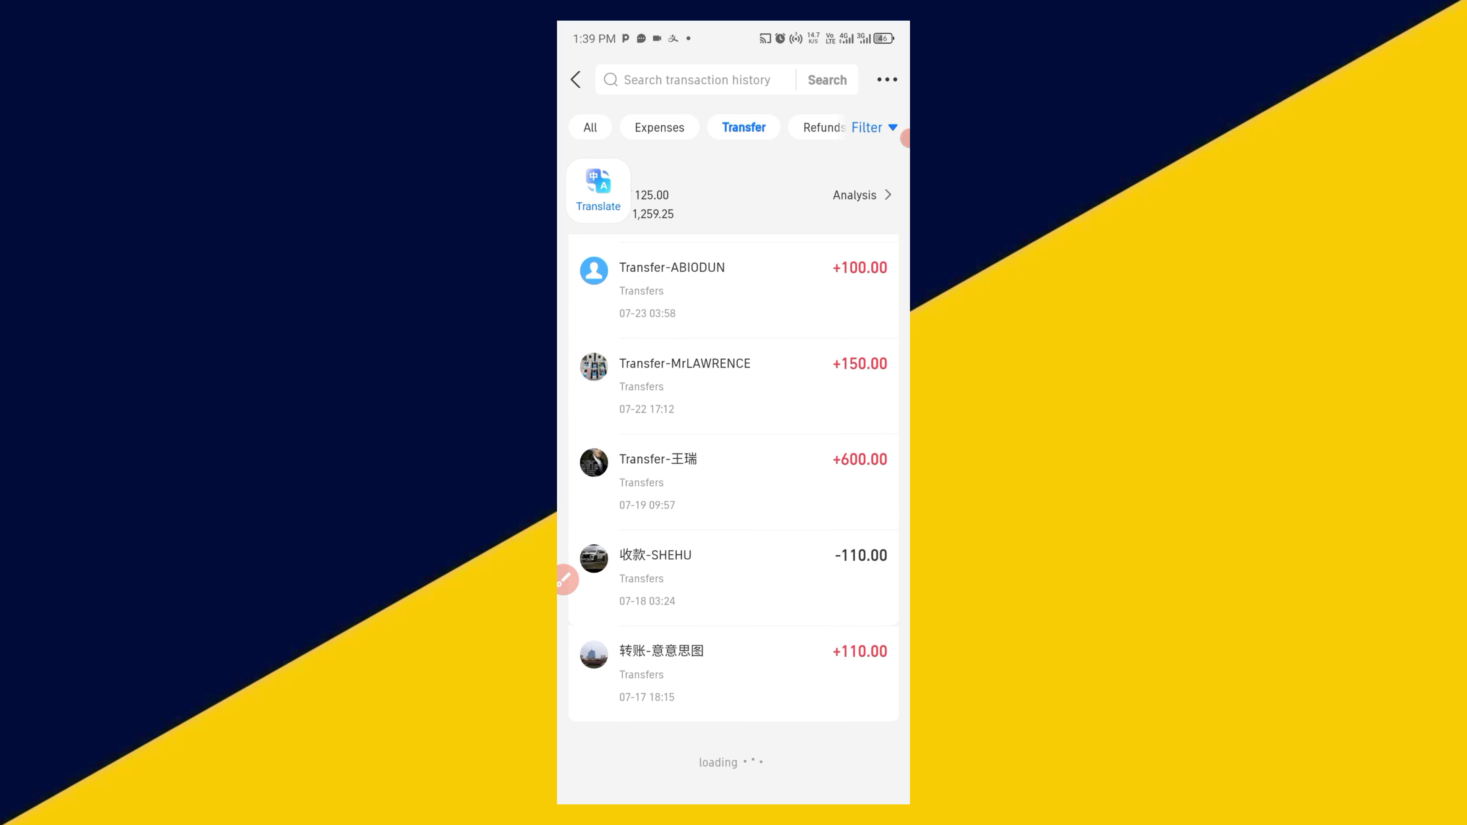
scroll(down, 3)
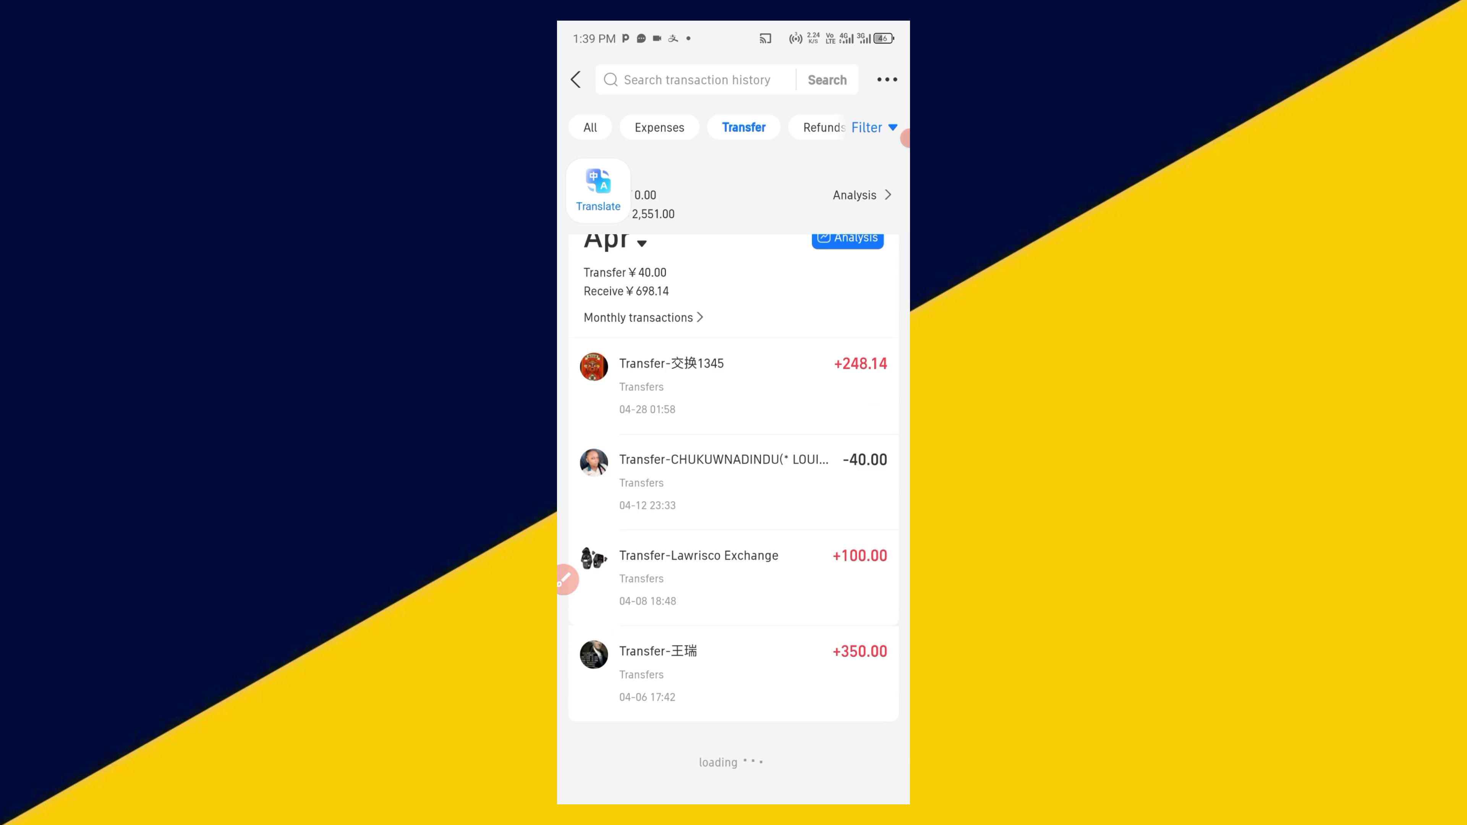
scroll(down, 3)
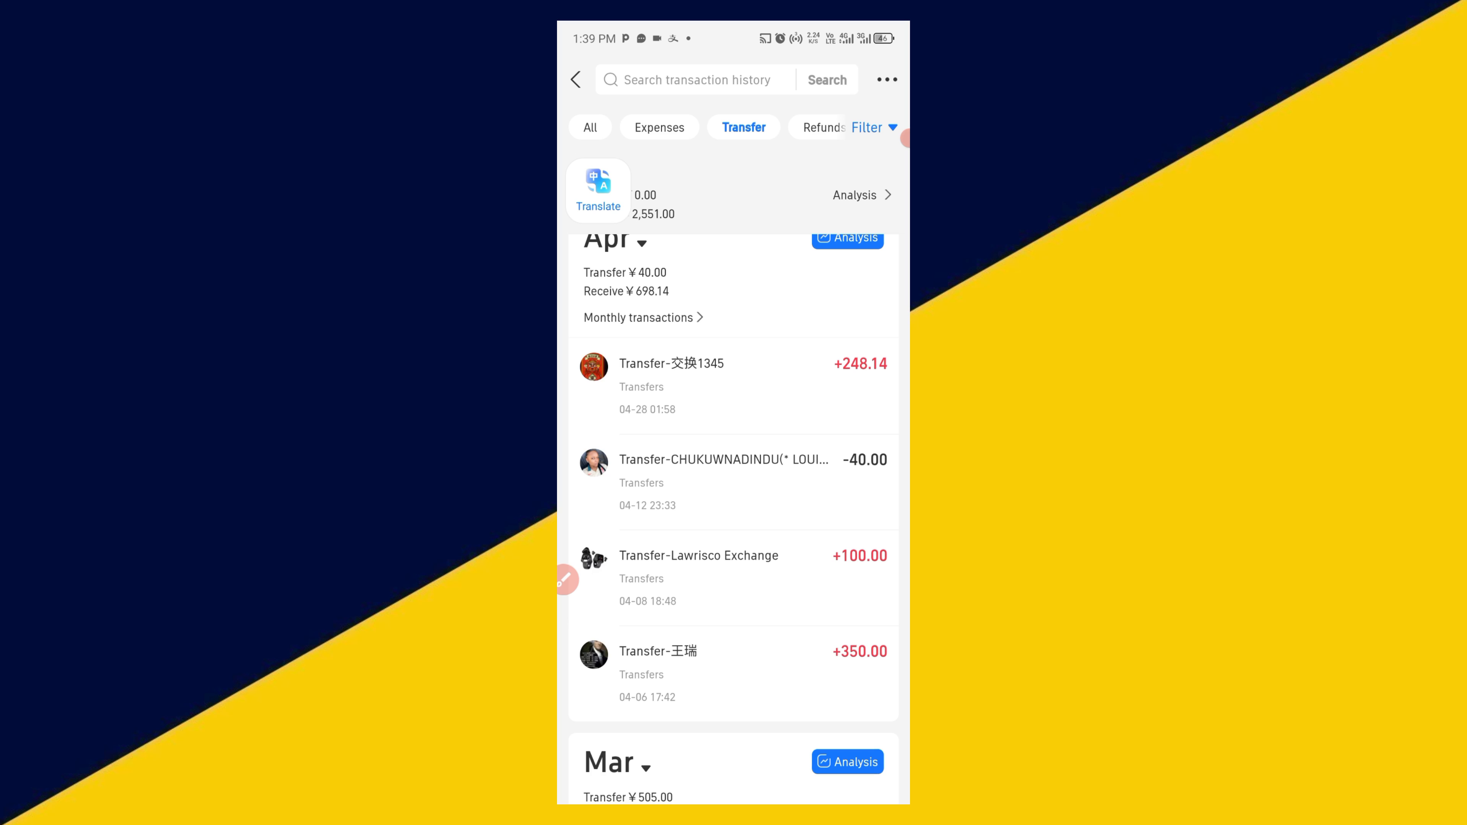
scroll(down, 3)
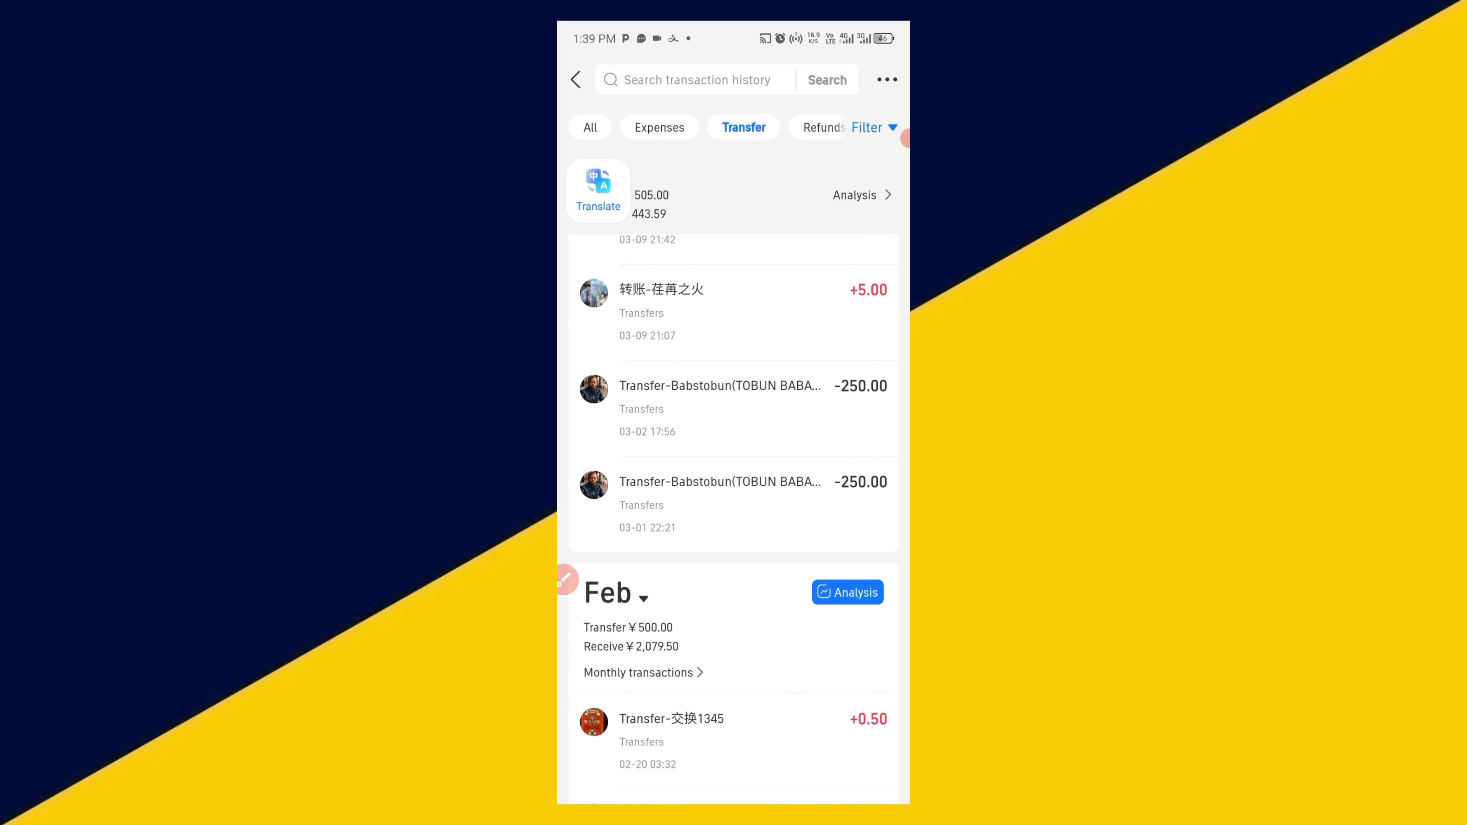
scroll(down, 3)
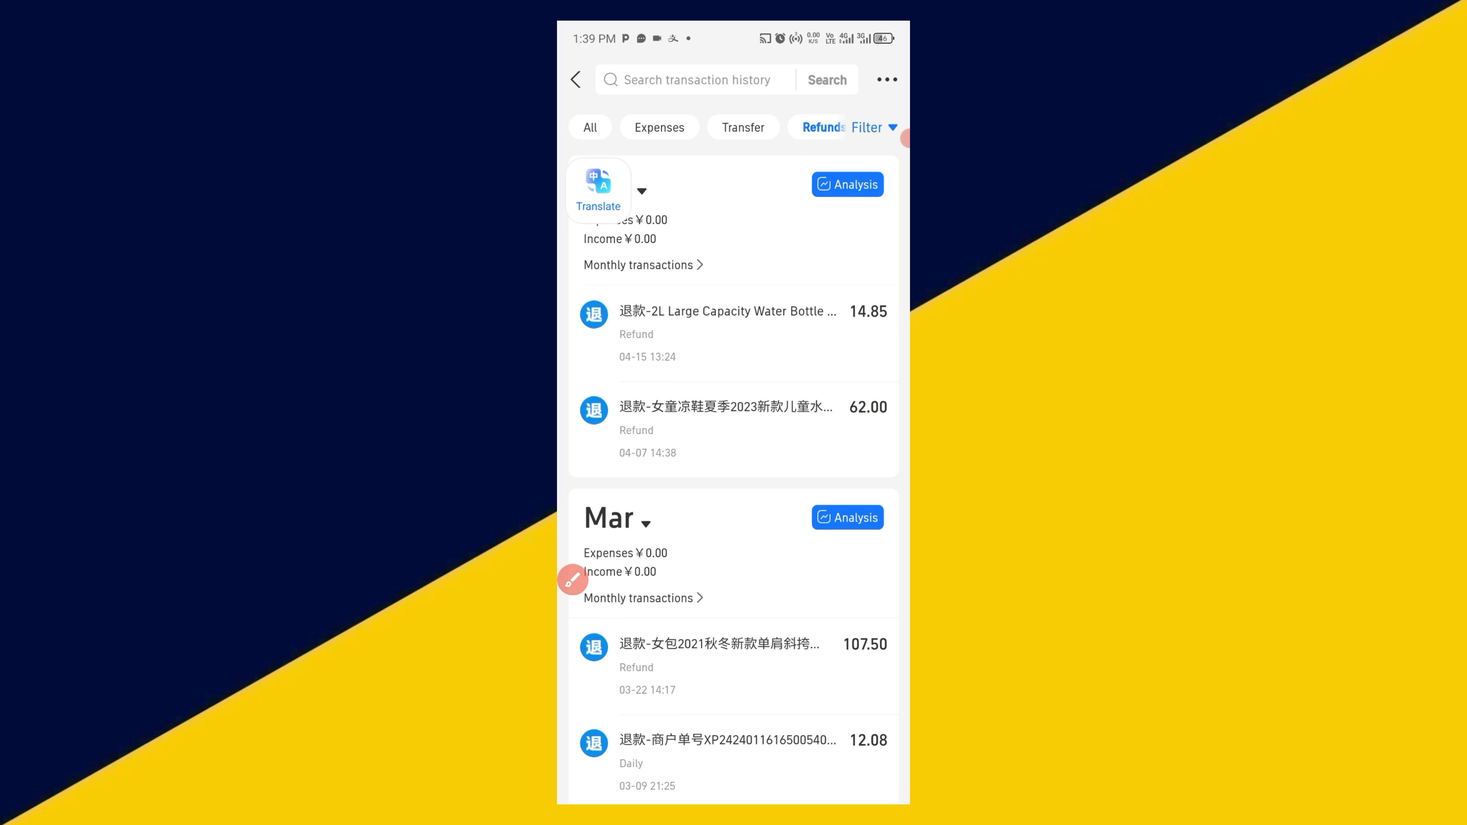
scroll(down, 3)
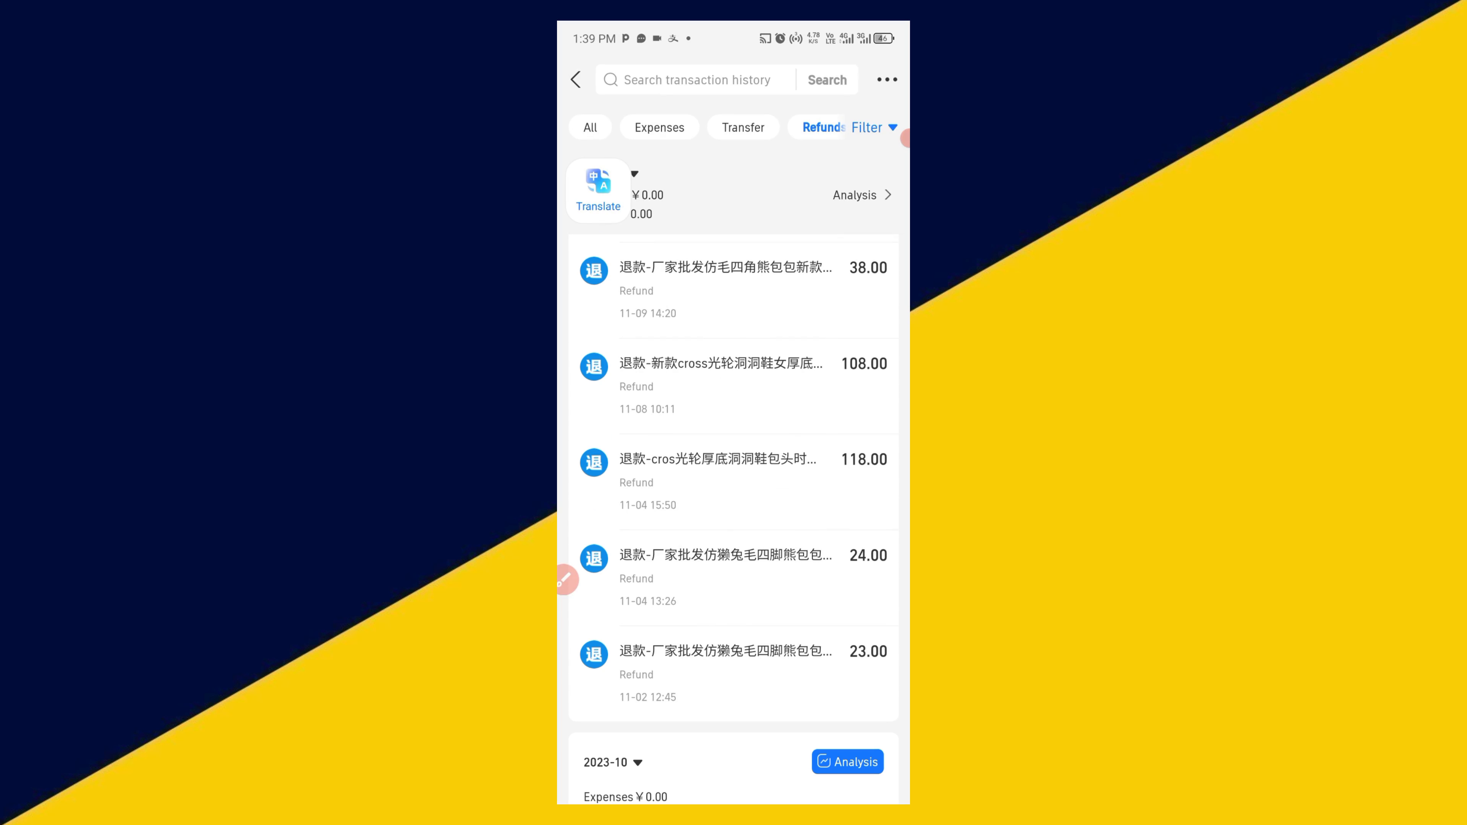
scroll(down, 3)
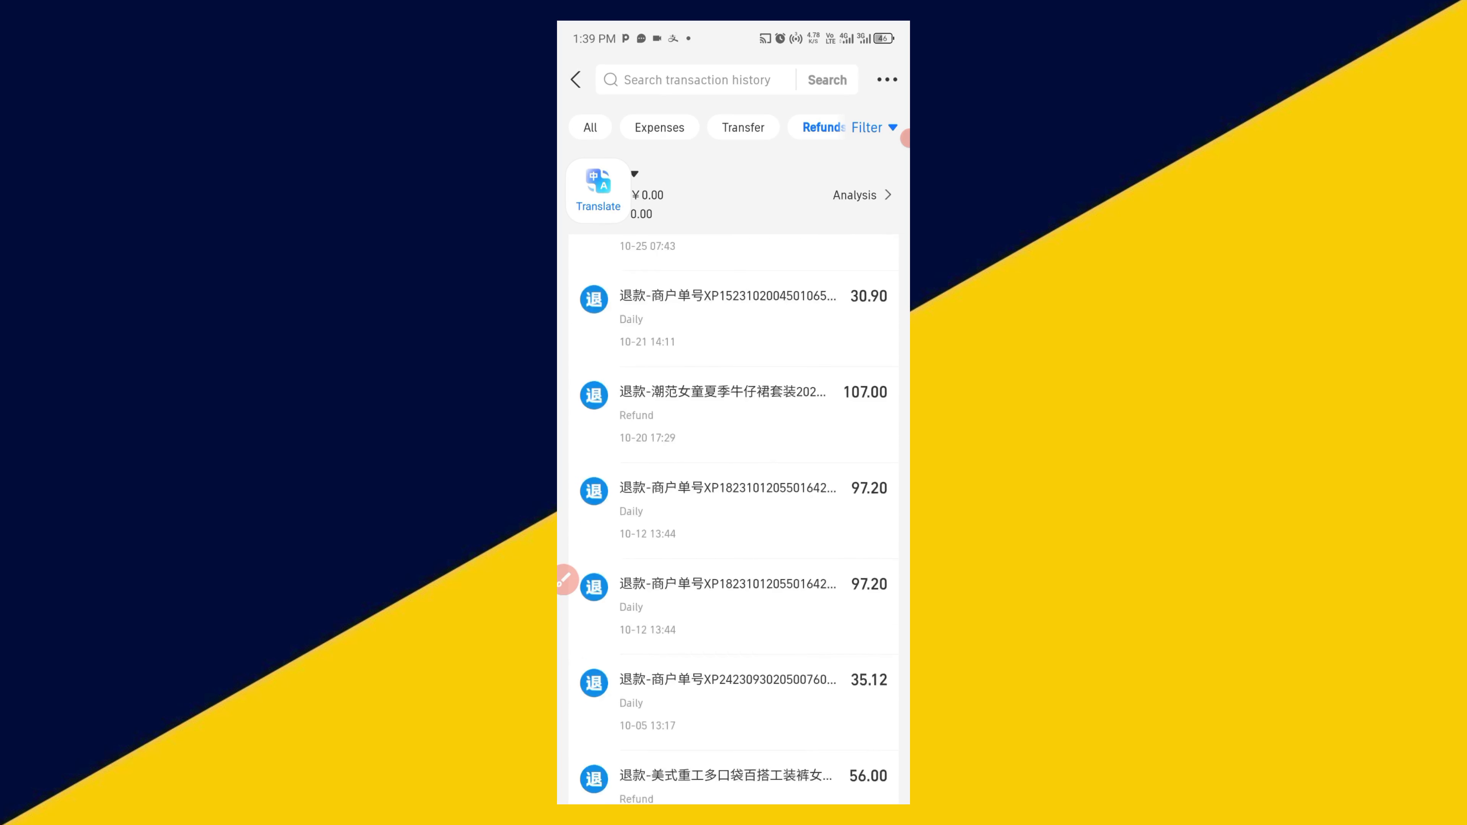
scroll(down, 3)
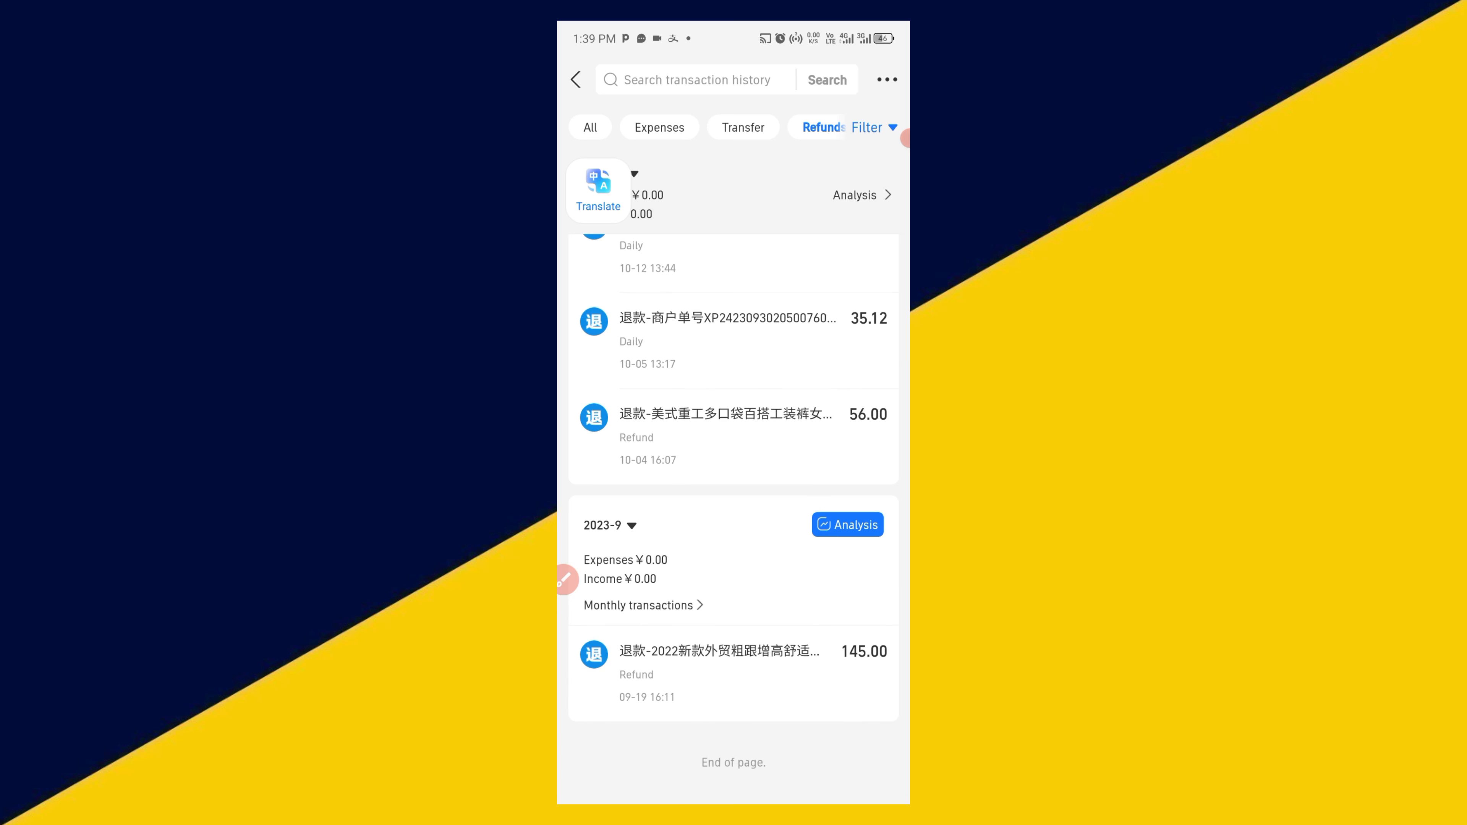
scroll(down, 3)
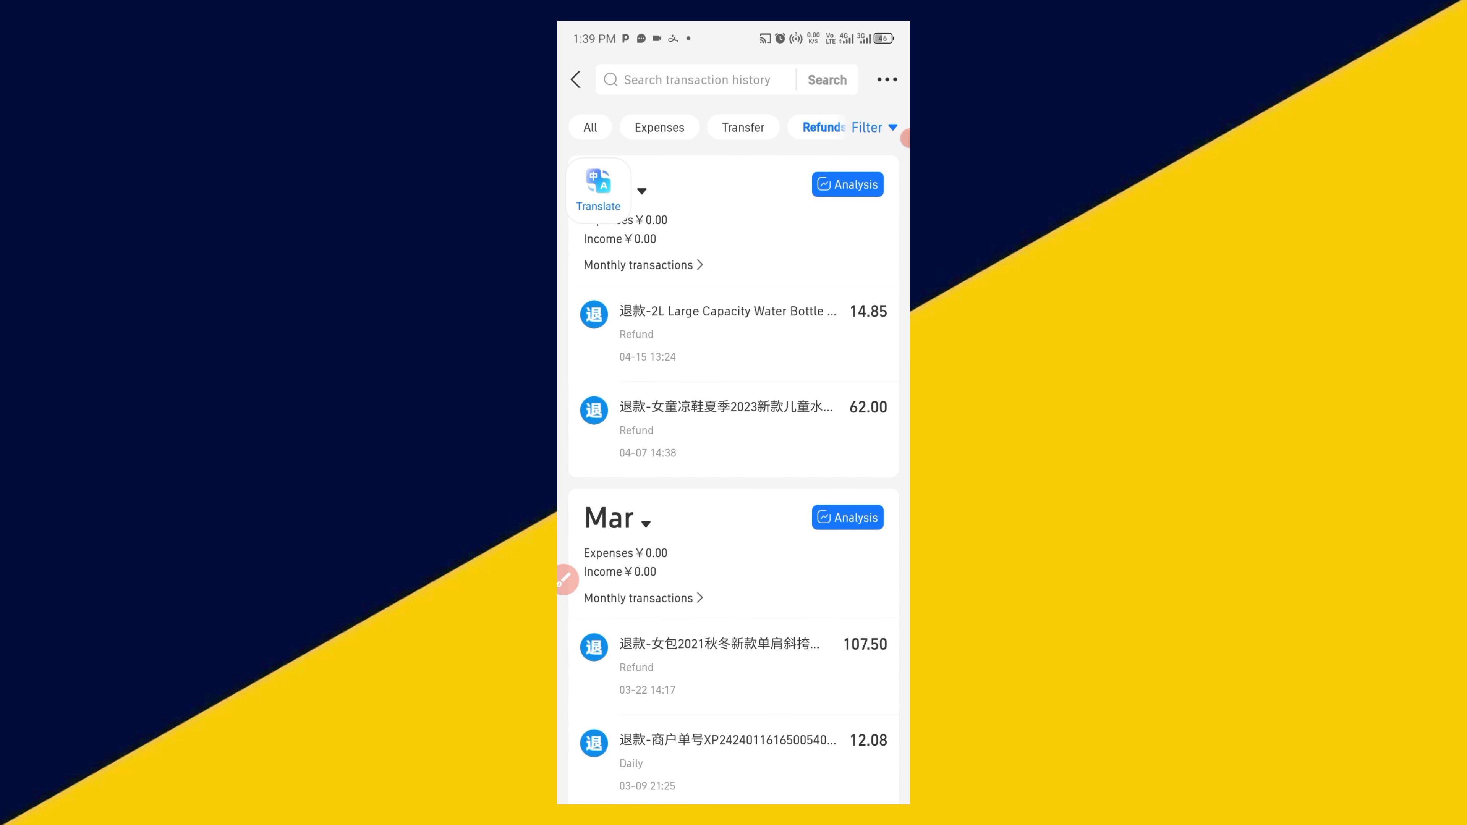
scroll(down, 3)
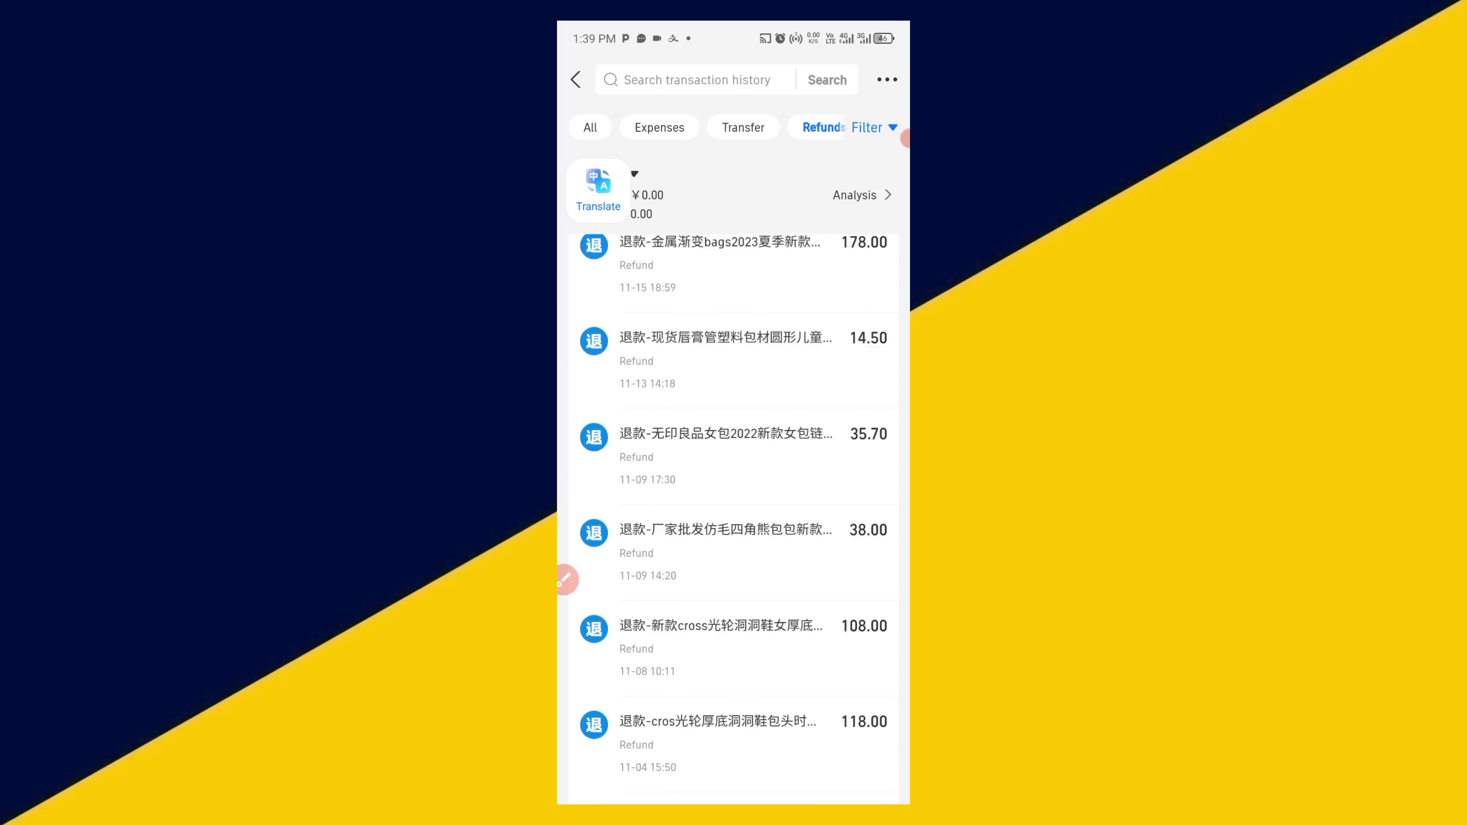
scroll(down, 3)
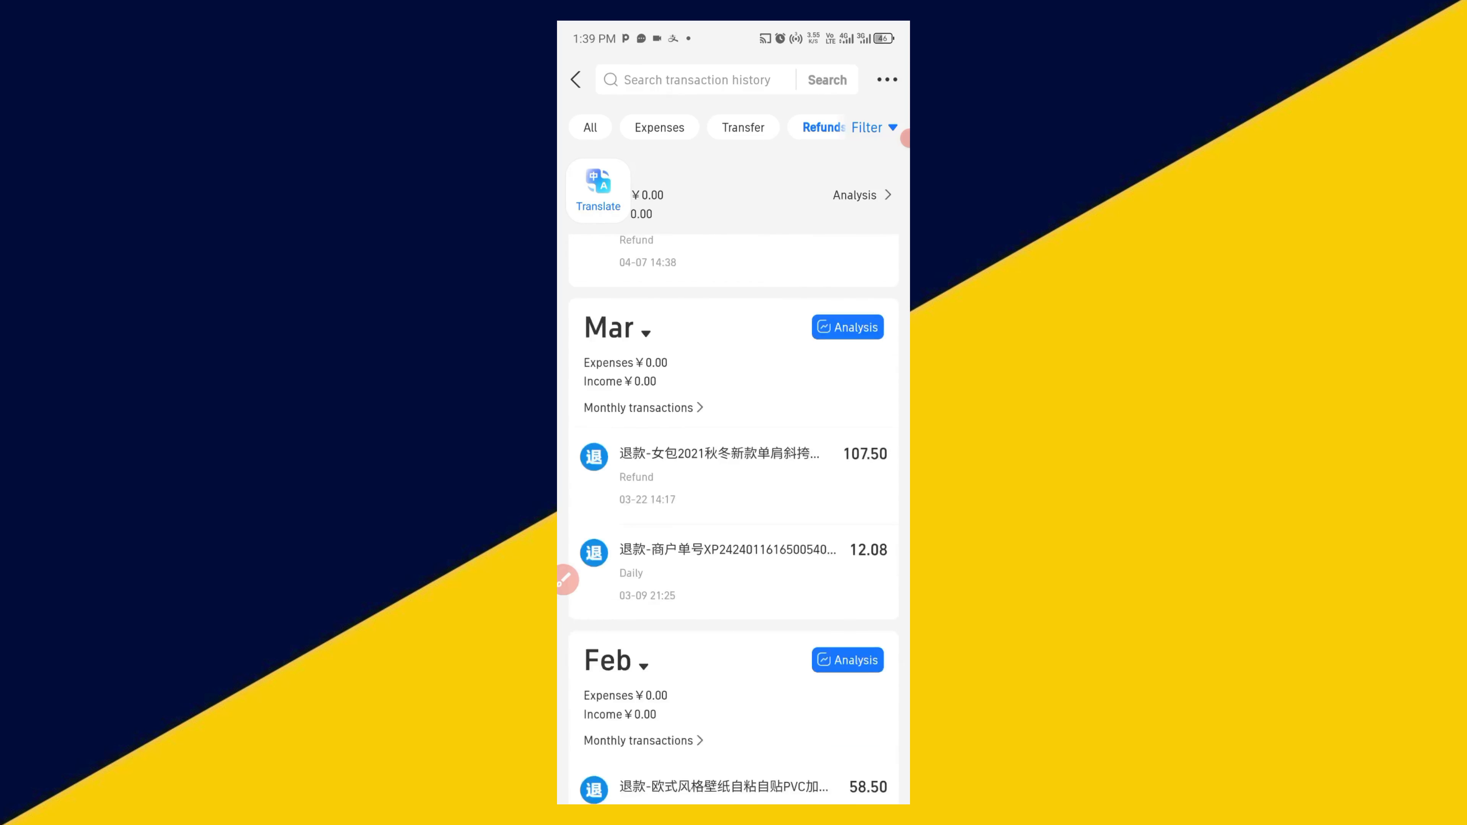